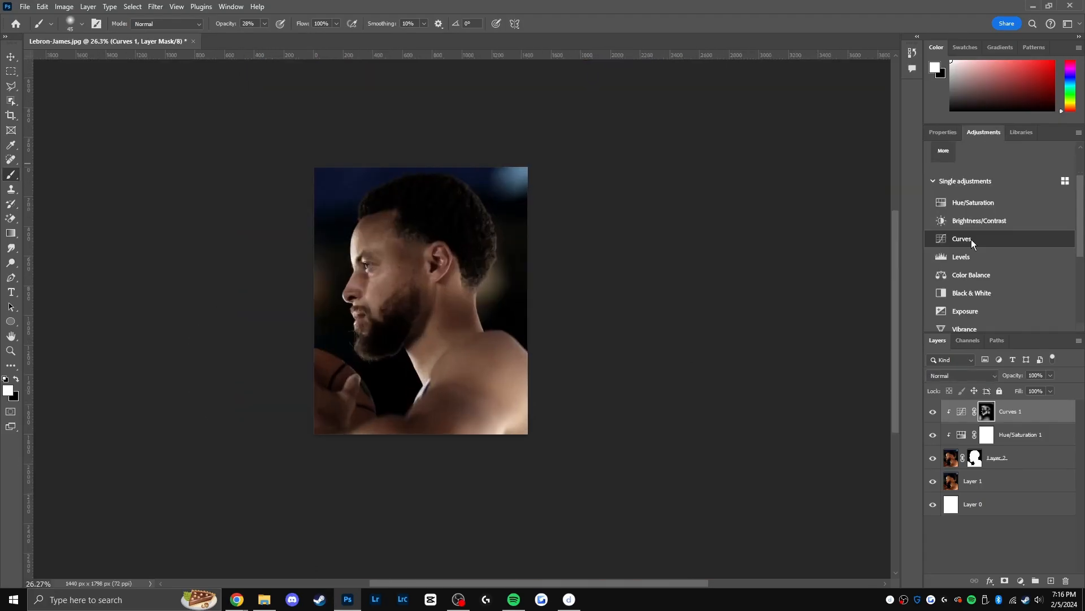
# - Add clipped Curves layers and a Hue/Saturation layer at Hue -3, Saturation -62 over the portrait
pyautogui.click(961, 239)
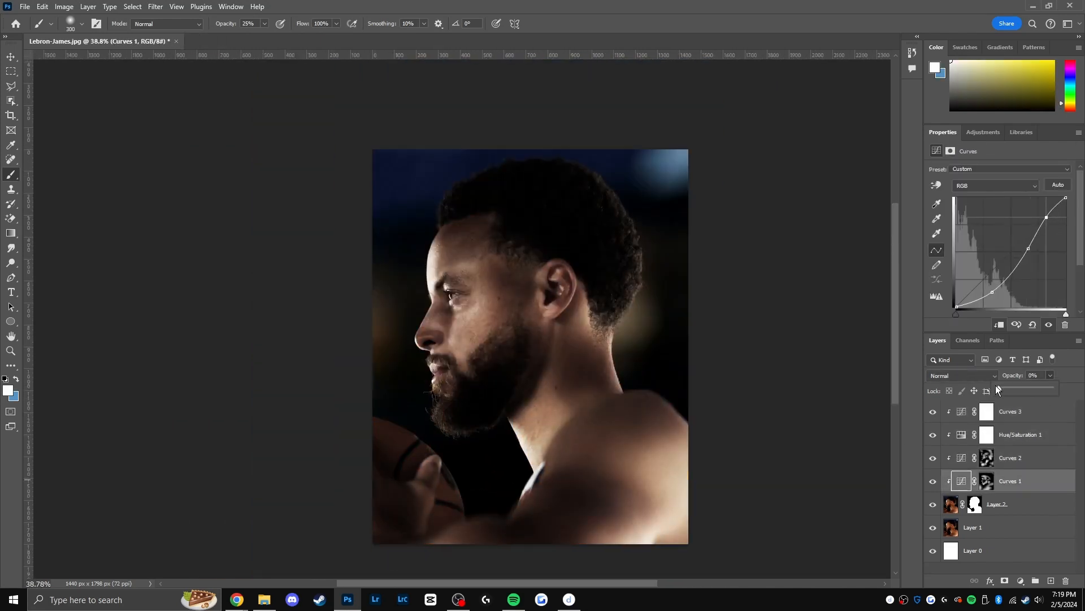
pyautogui.click(1019, 434)
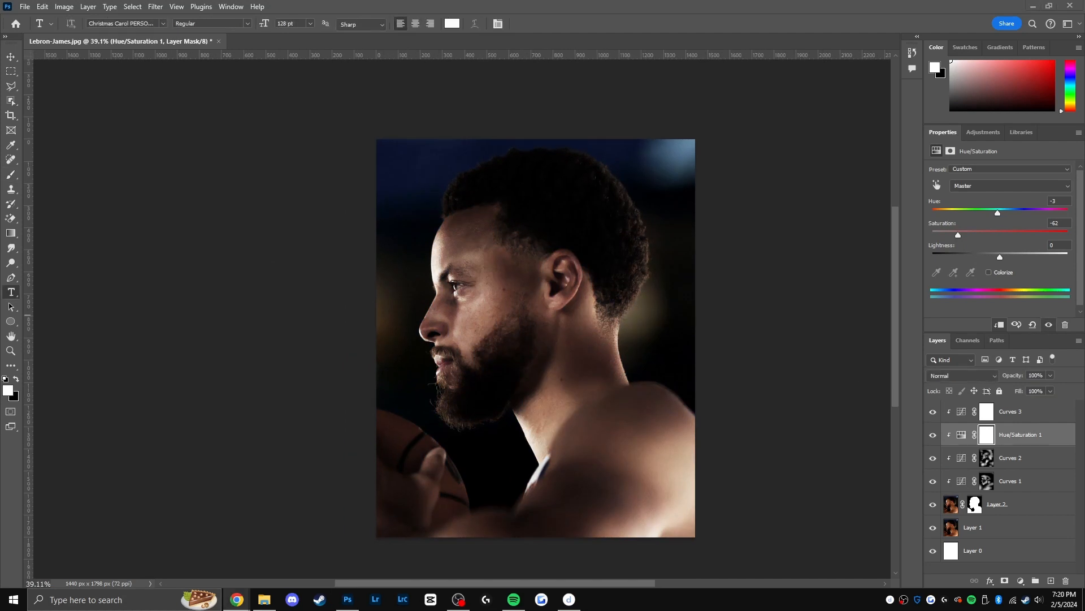
# - Apply a teal-and-yellow Camera Raw grade with lowered vibrance, added texture, clarity and grain
pyautogui.click(1010, 411)
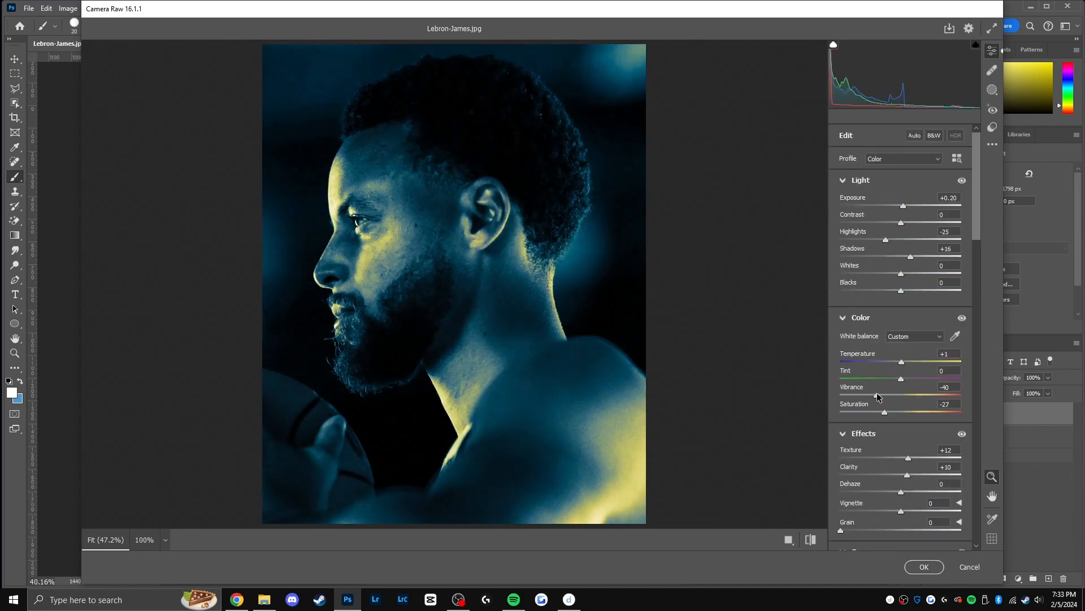
pyautogui.scroll(-3)
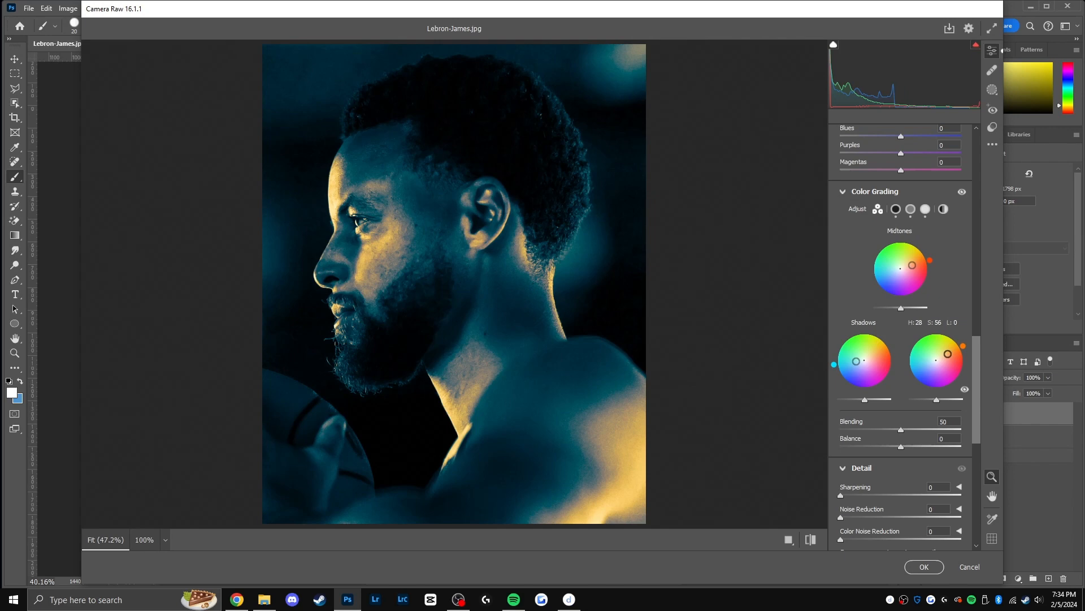
pyautogui.scroll(3)
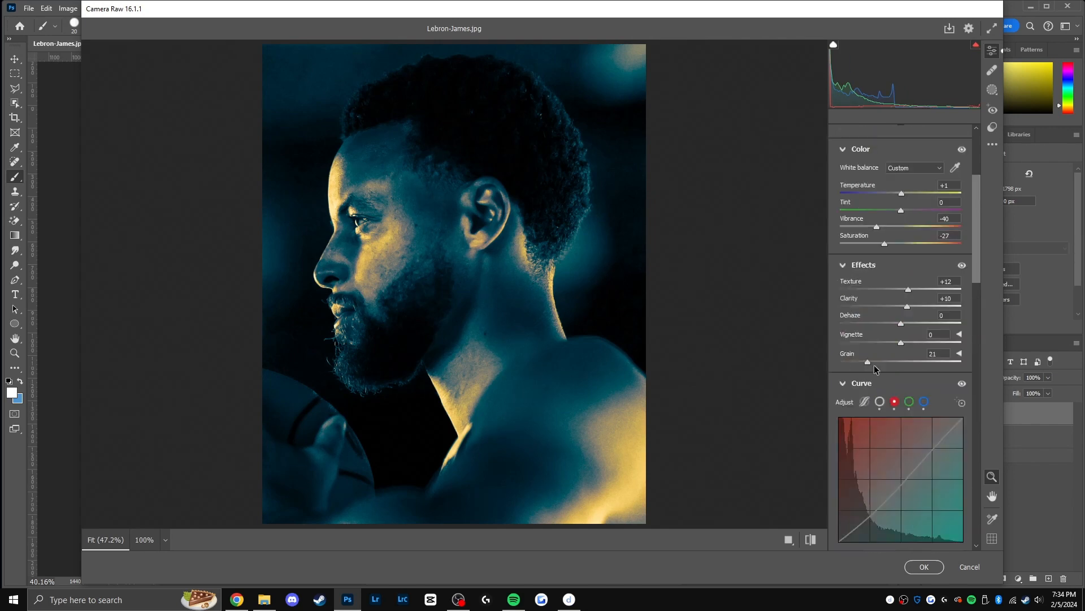
pyautogui.click(923, 567)
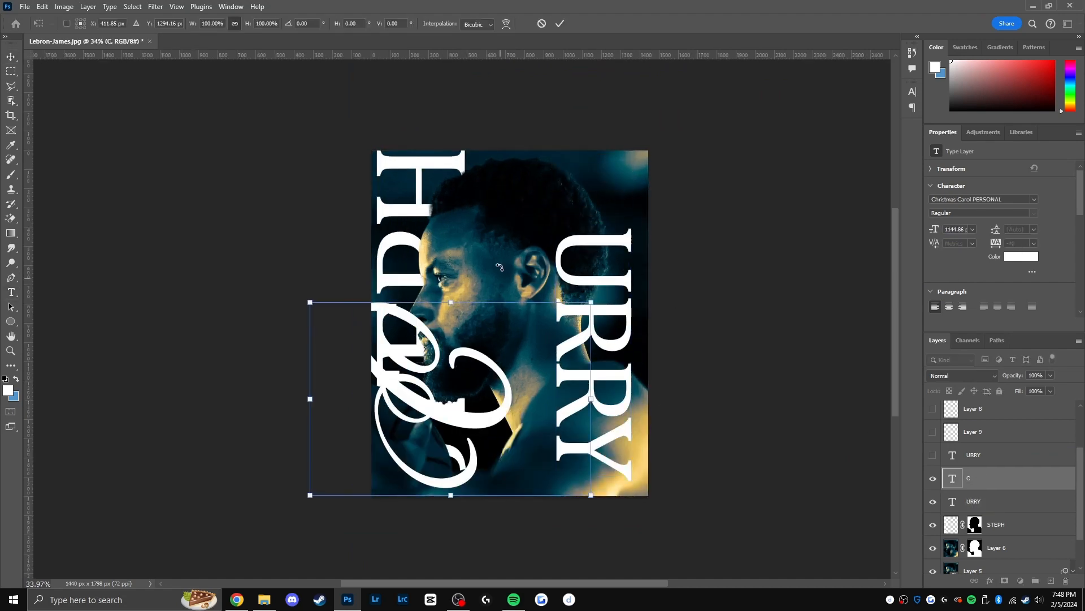
# - Set giant serif CURRY and STEPH type, rotated vertically, with a Free-Transformed large C
pyautogui.click(24, 7)
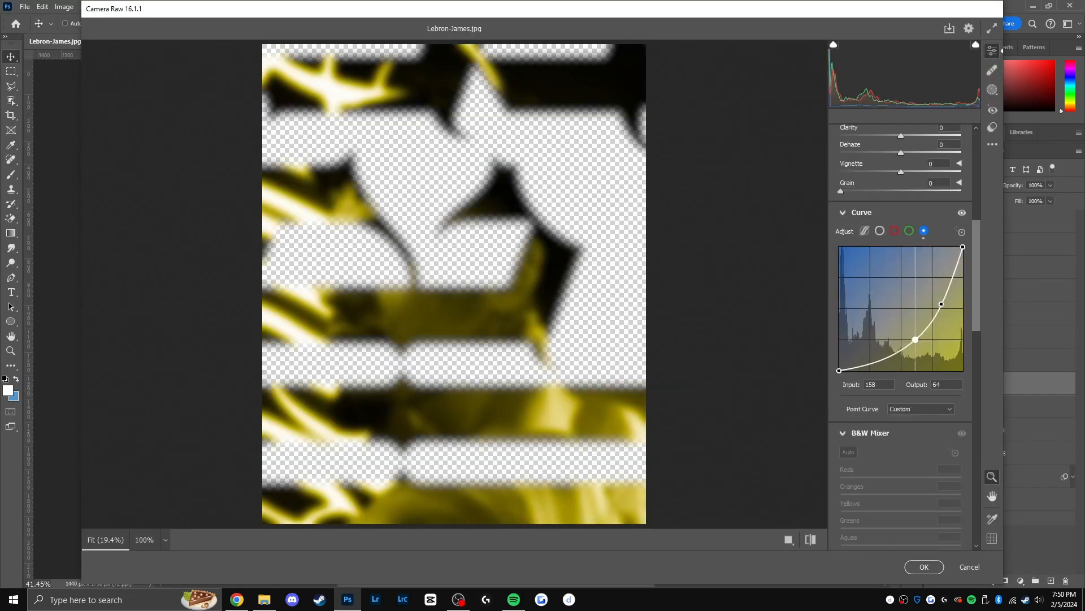
# - Tone the painted light-streak layers in Camera Raw, checking against the LaMelo reference poster
pyautogui.click(924, 566)
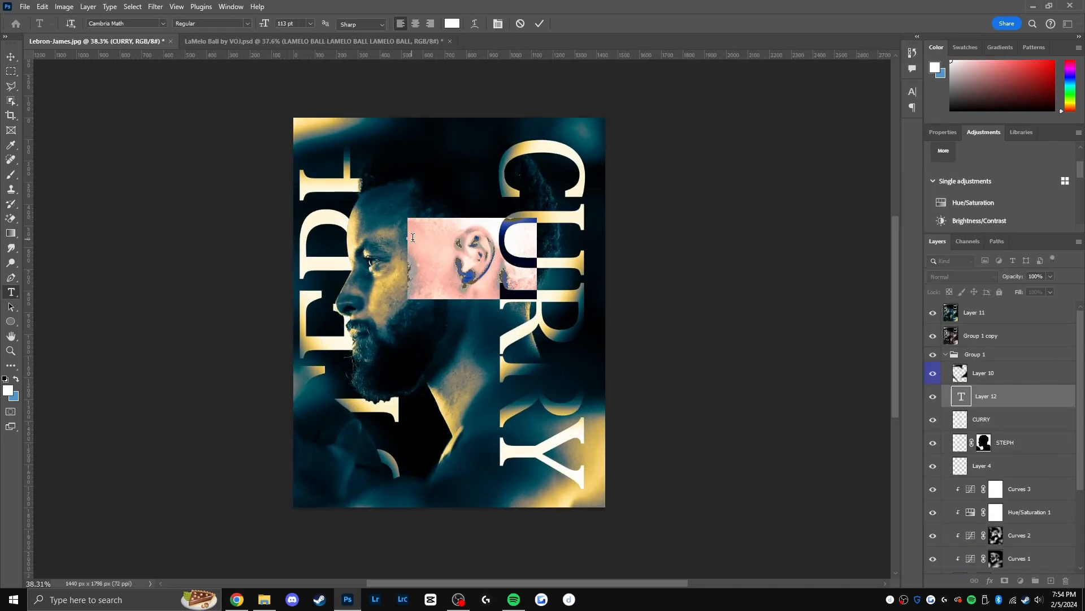
pyautogui.click(315, 41)
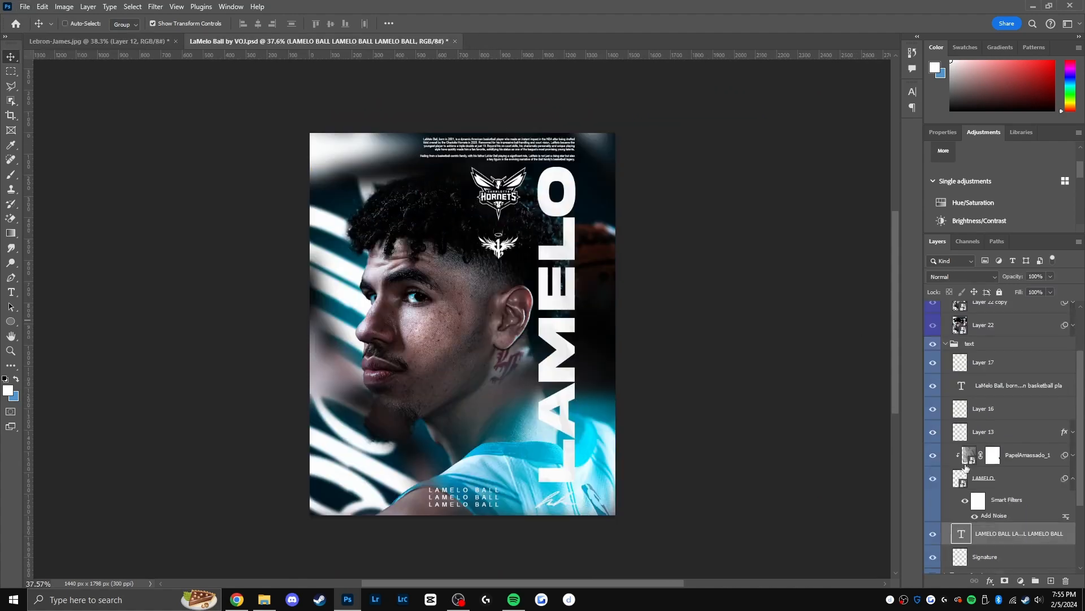
pyautogui.click(91, 41)
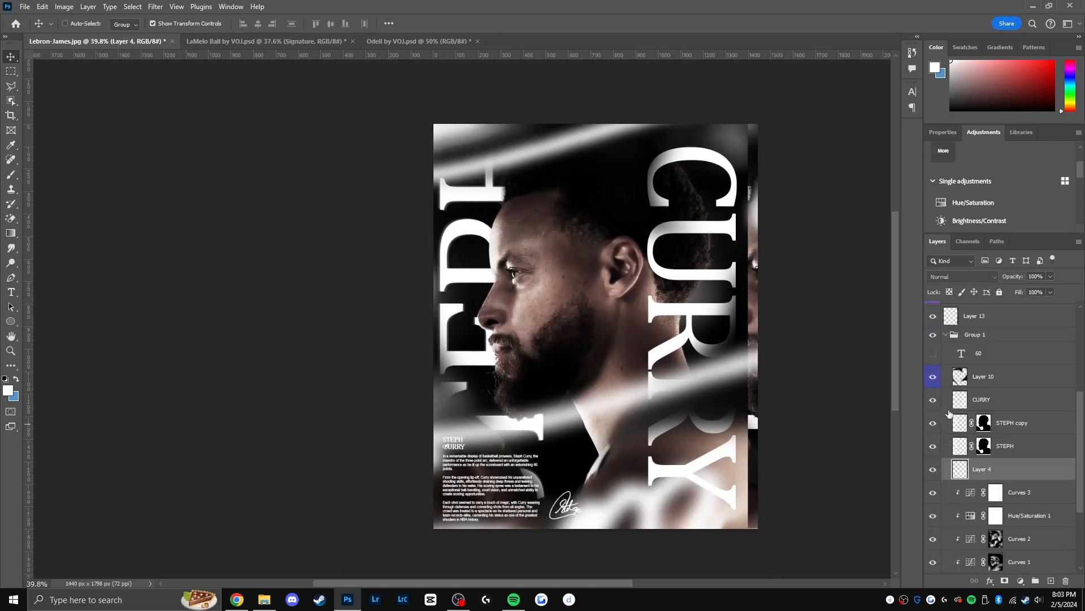
# - Add the STEPH CURRY heading, bio paragraphs and lower-left signature, referencing the LaMelo poster
pyautogui.click(270, 41)
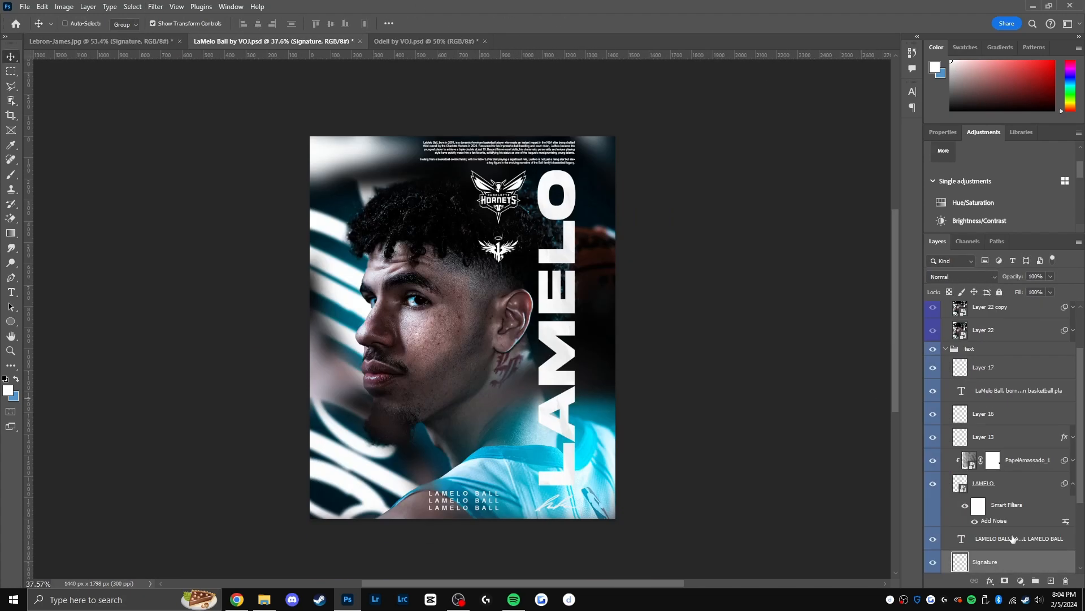
pyautogui.click(97, 40)
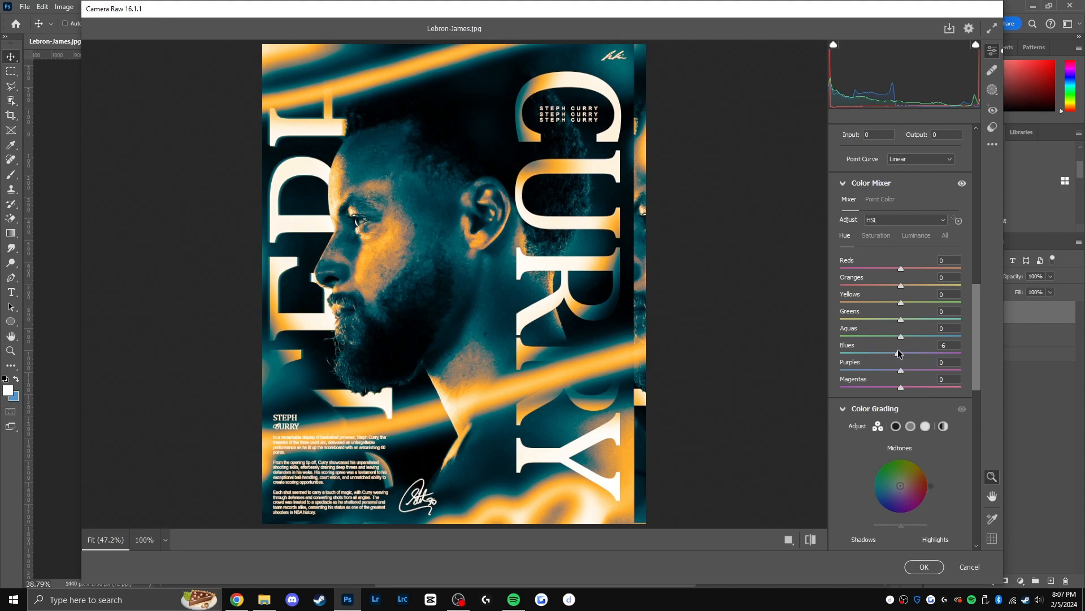
# - Apply the teal-and-orange Camera Raw grade as a smart filter on the merged poster layer and reopen it
pyautogui.click(923, 566)
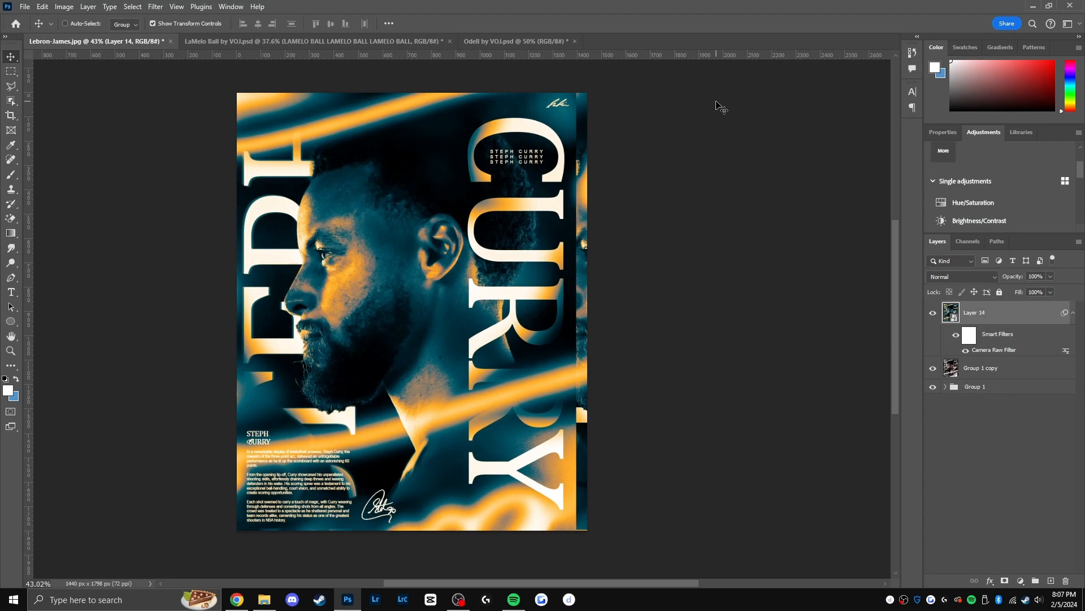
pyautogui.doubleClick(994, 350)
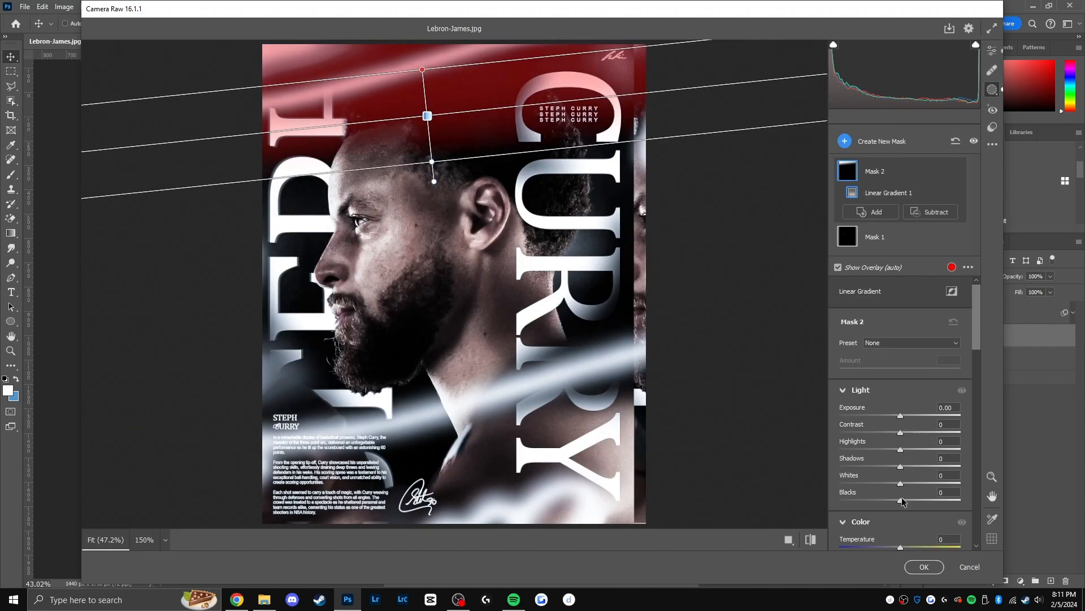
# - Add a top linear gradient mask and a radial gradient mask around the face in Camera Raw
pyautogui.click(837, 267)
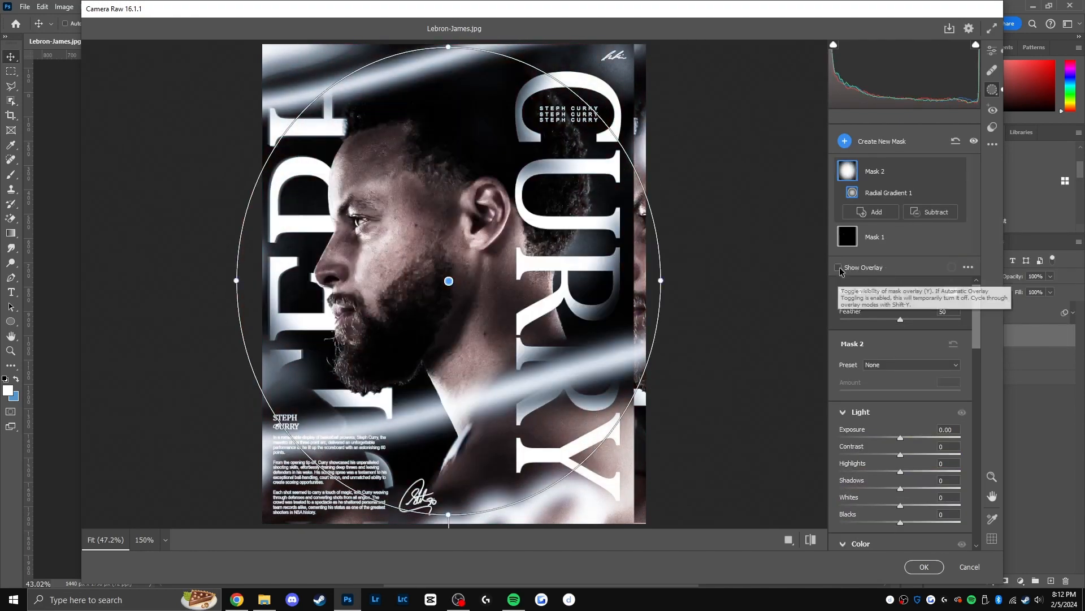
pyautogui.click(924, 566)
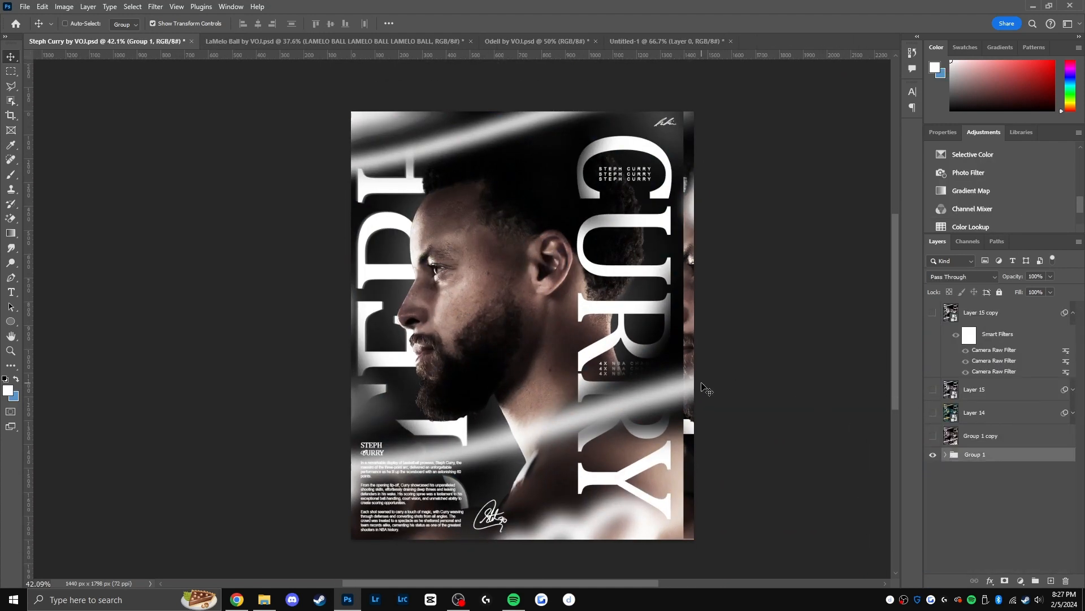
# - Apply a first Camera Raw filter on Layer 16 raising Exposure and Whites
pyautogui.doubleClick(994, 350)
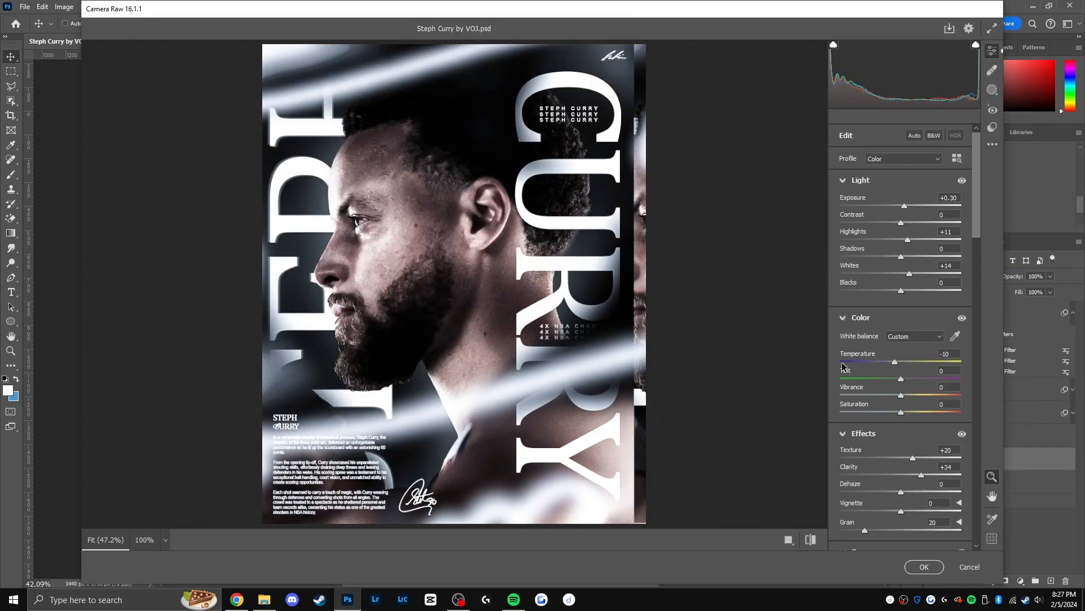
pyautogui.click(924, 567)
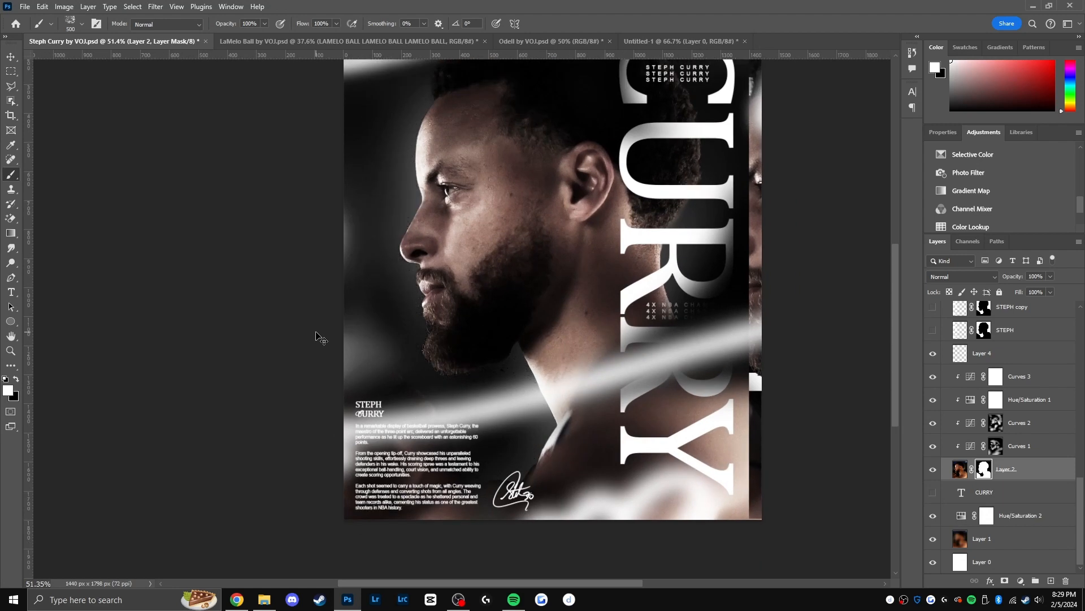
# - Apply a second Camera Raw filter adding Clarity, Dehaze, a slight Vignette and neutral color hues
pyautogui.click(155, 7)
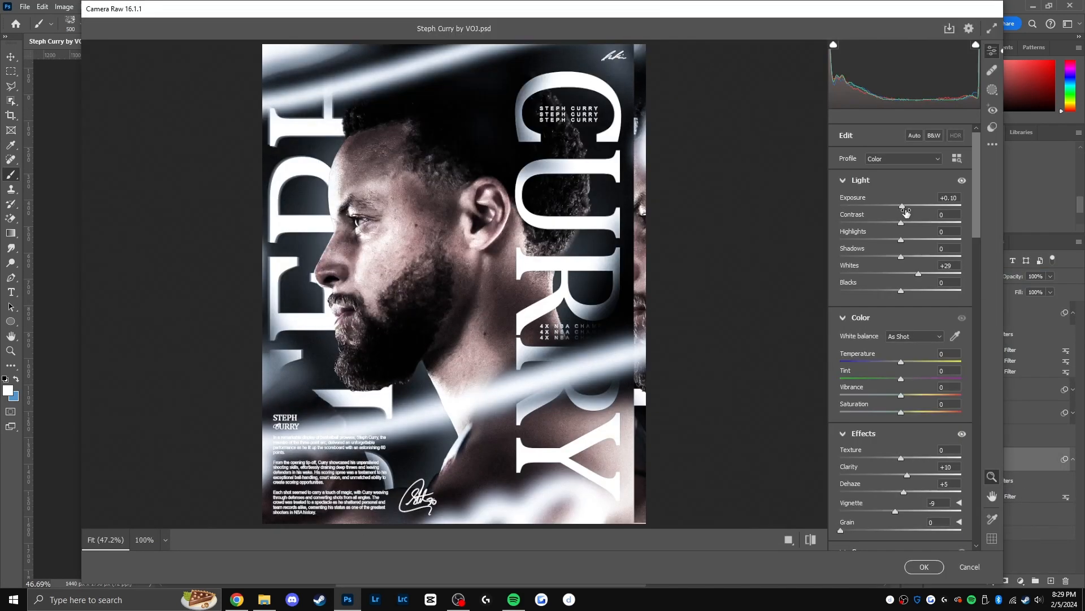
pyautogui.scroll(-3)
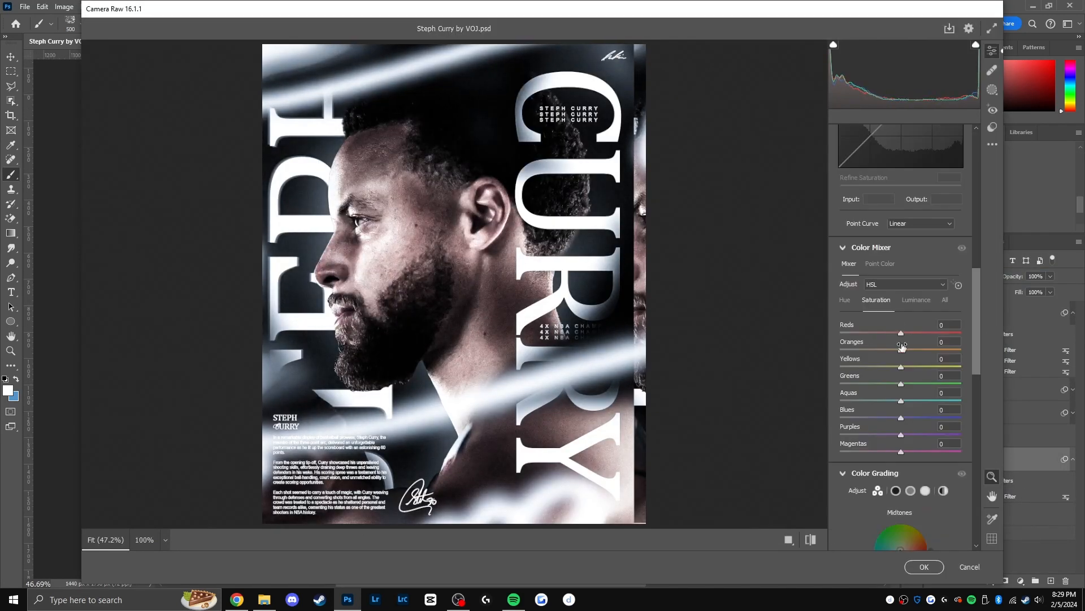
pyautogui.click(844, 299)
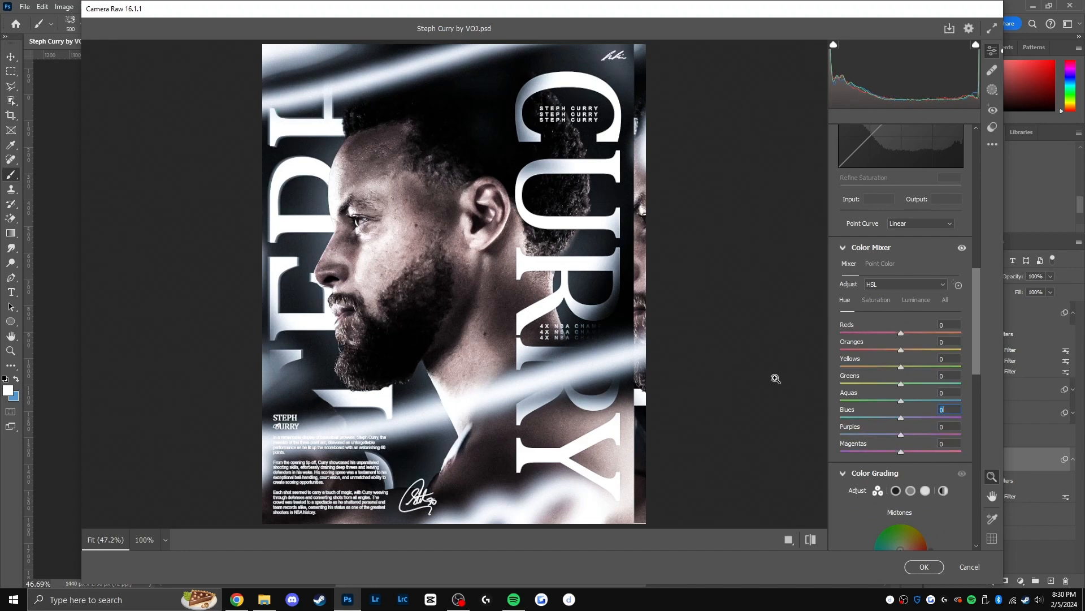
pyautogui.click(923, 566)
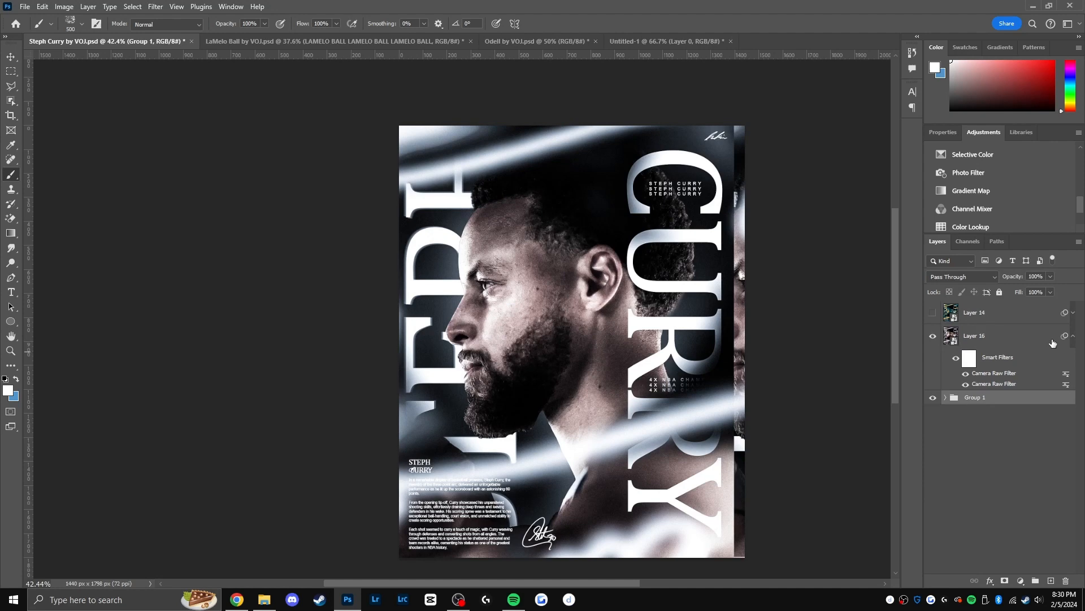
# - Regrade the poster in Camera Raw with Grain 73, a blue-channel curve and raised Red and Yellow luminance
pyautogui.doubleClick(995, 373)
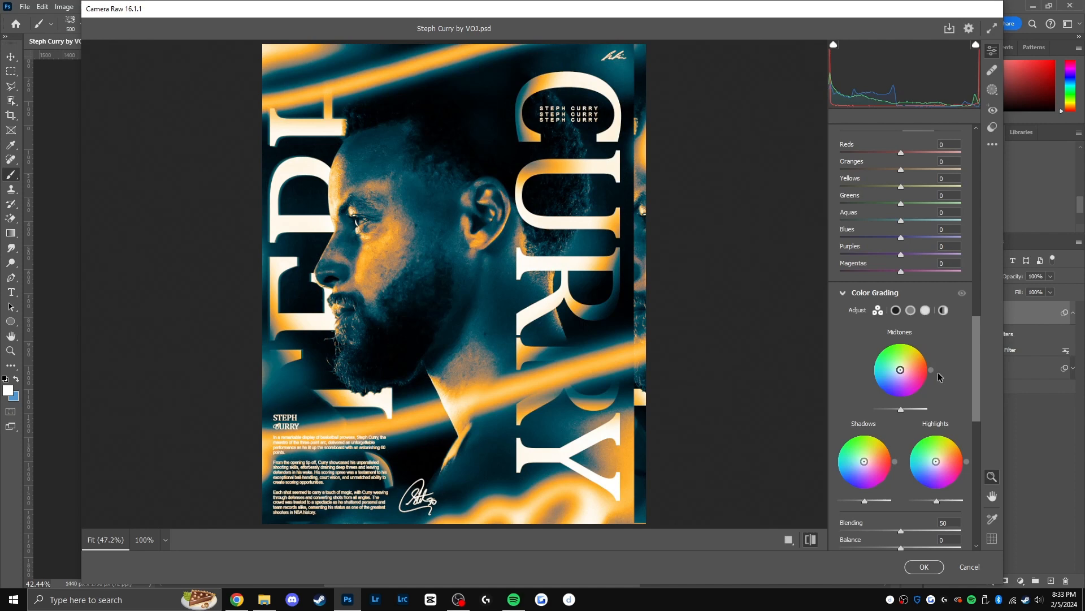
pyautogui.scroll(3)
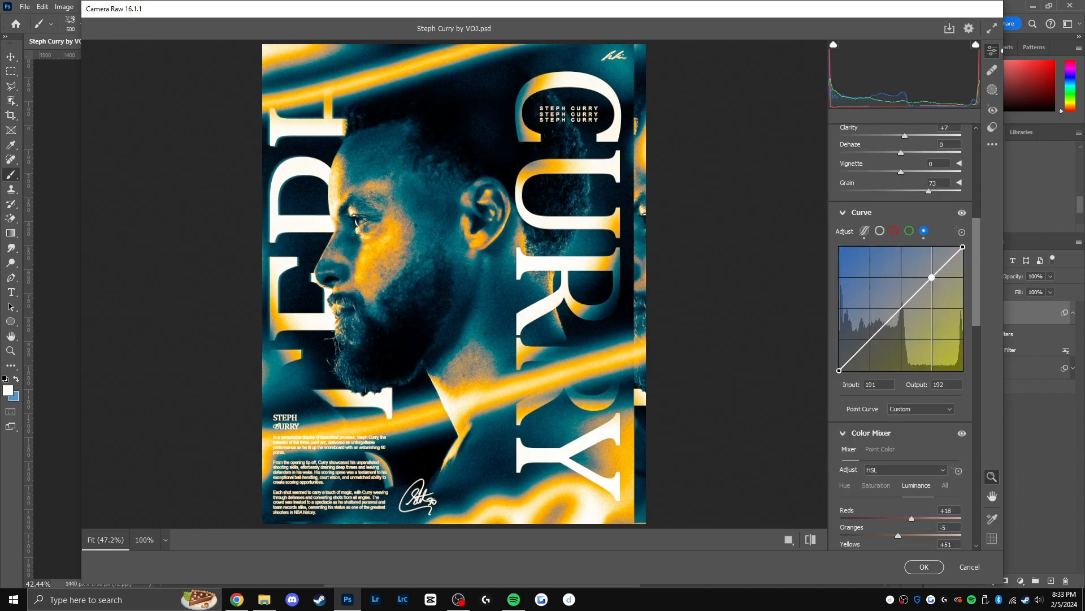